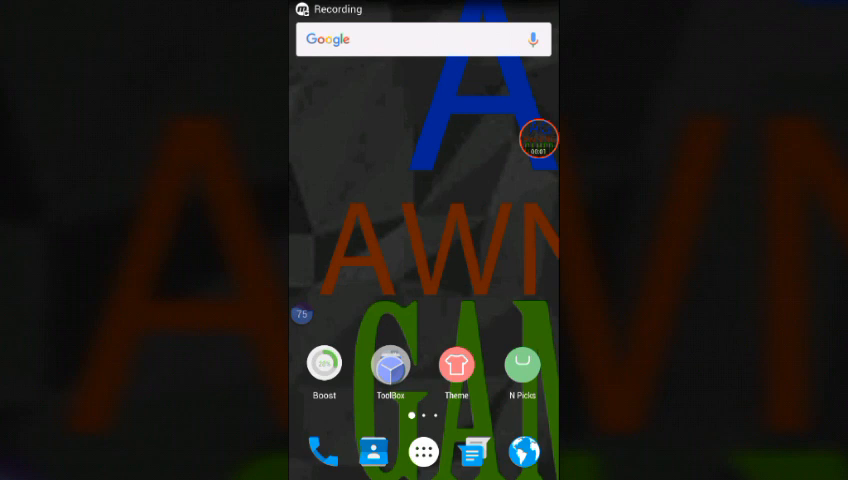
- Swipe across the home screen and bring up the drawer of all installed apps
scroll("left", 3)
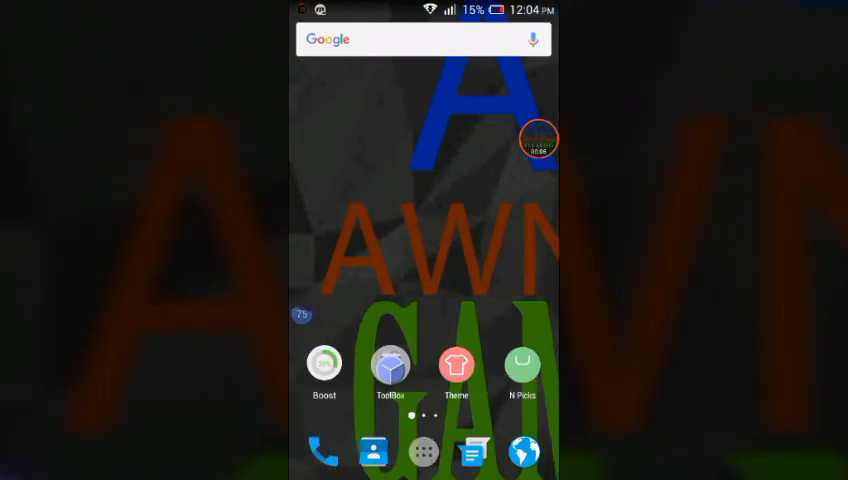
left_click(420, 452)
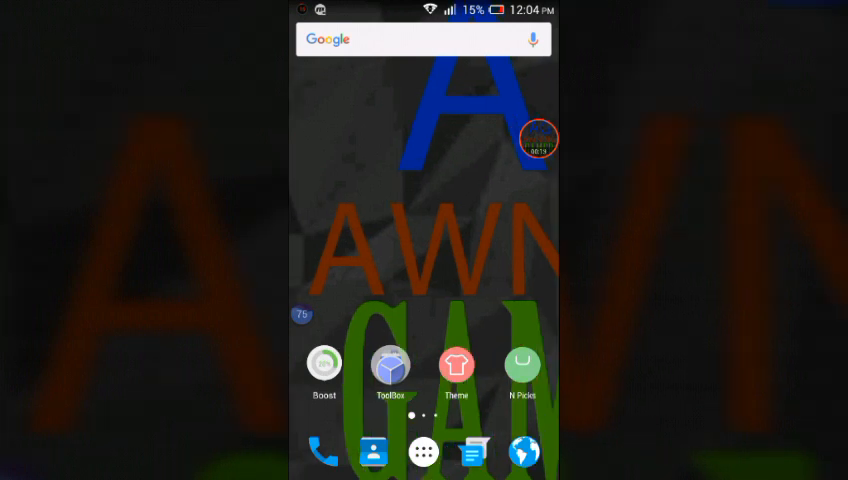
left_click(422, 452)
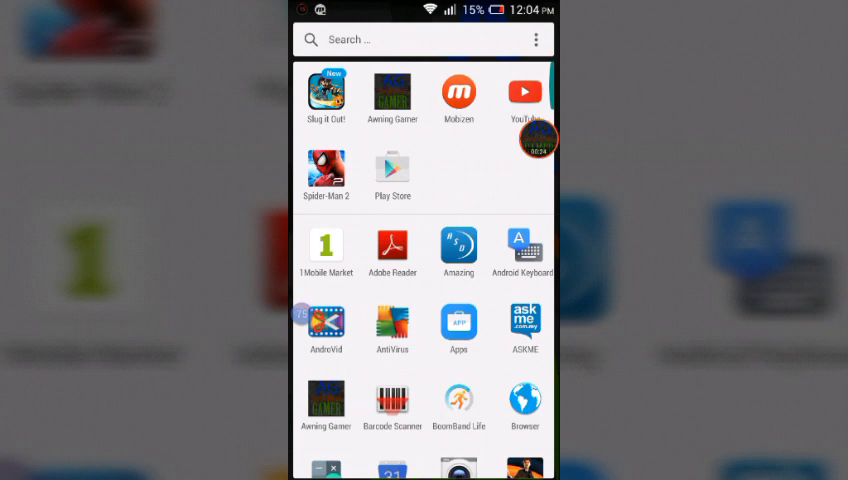
- Scroll through the app list to find and launch Chrome
scroll("down", 3)
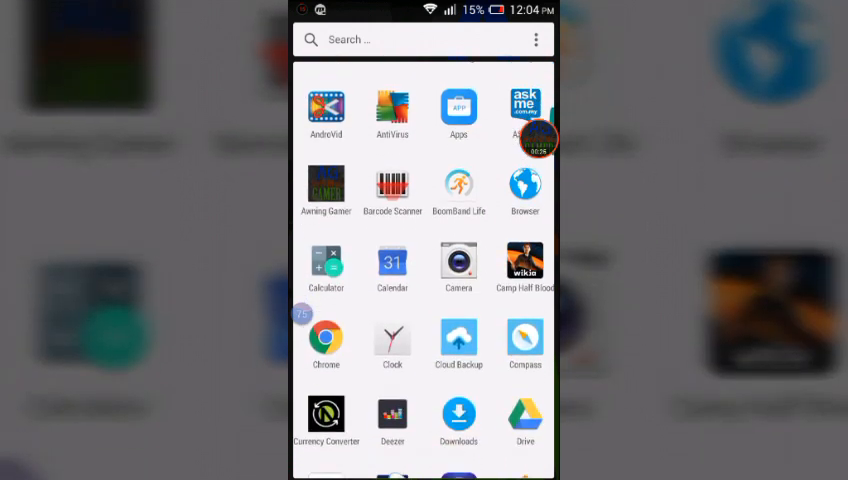
scroll("up", 3)
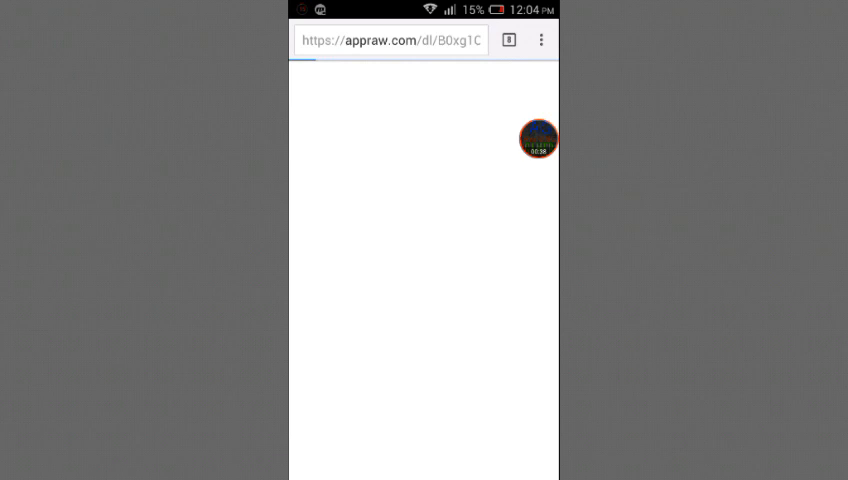
- Navigate to play.mob.org from the address bar suggestions and reload after the offline error
left_click(396, 44)
type("play.mob.o")
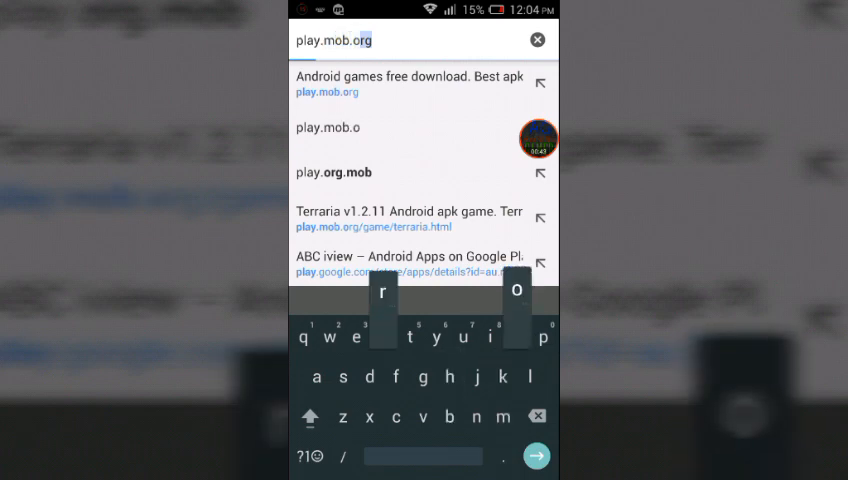
left_click(536, 456)
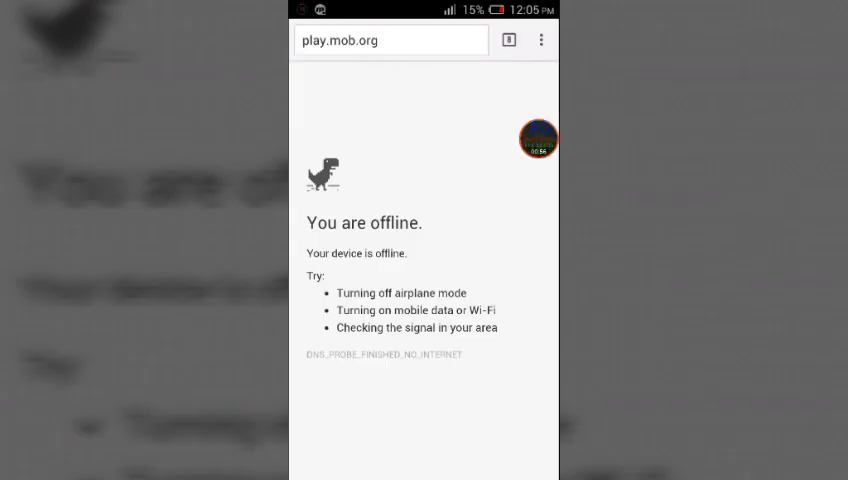
left_click(390, 40)
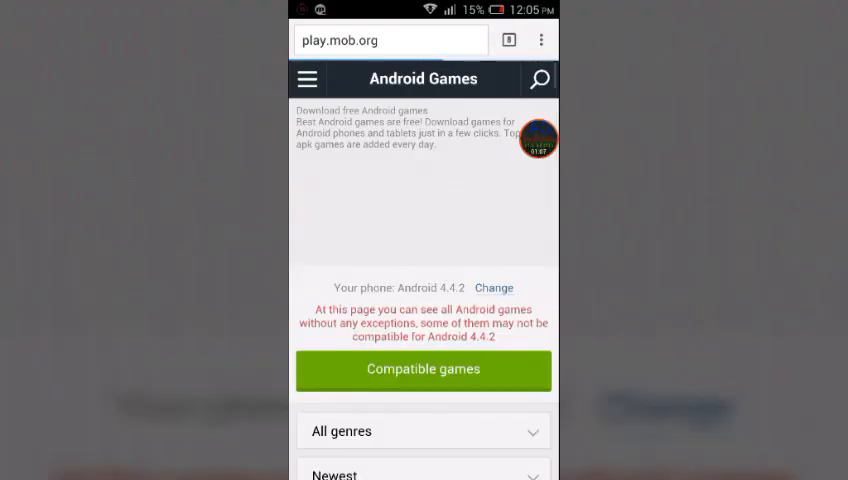
- Search the site for the game name and reach The amazing Spider-man 2 page
scroll("down", 3)
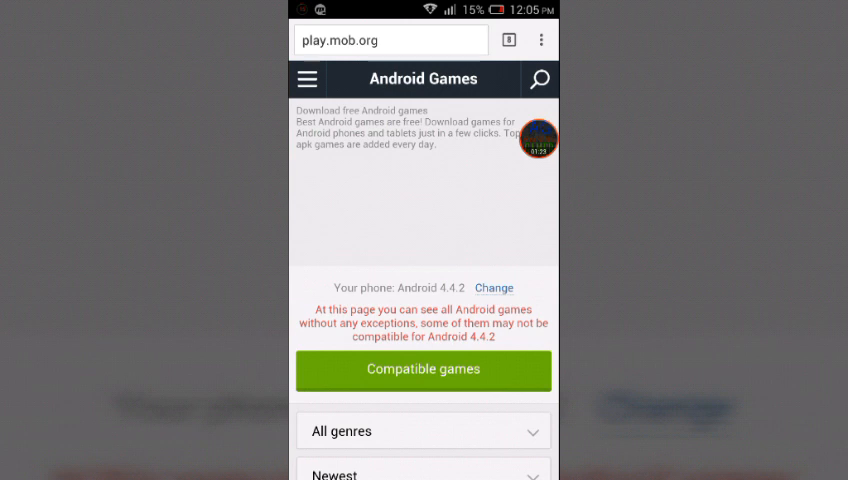
left_click(540, 80)
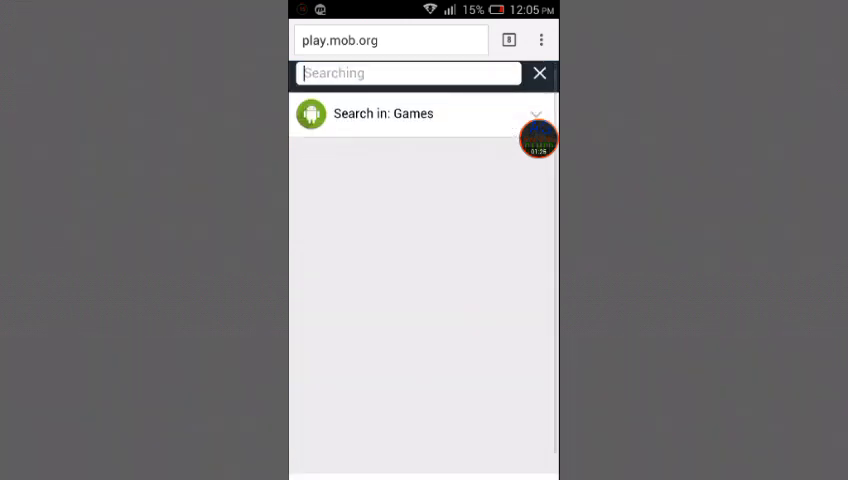
type("T")
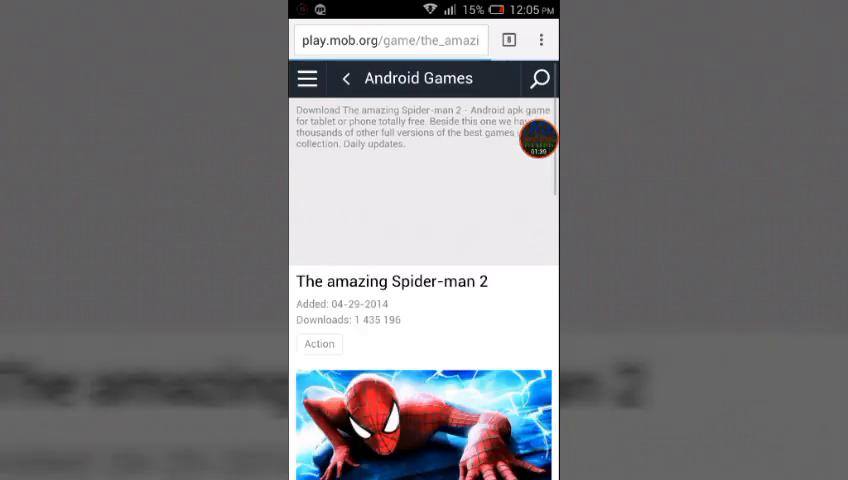
- Look through the description and screenshots, then start the game download via the green Download button
scroll("down", 3)
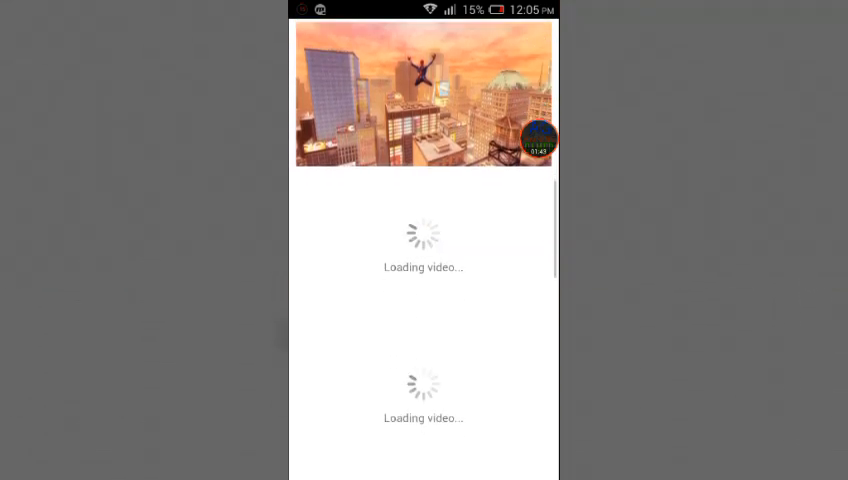
scroll("down", 3)
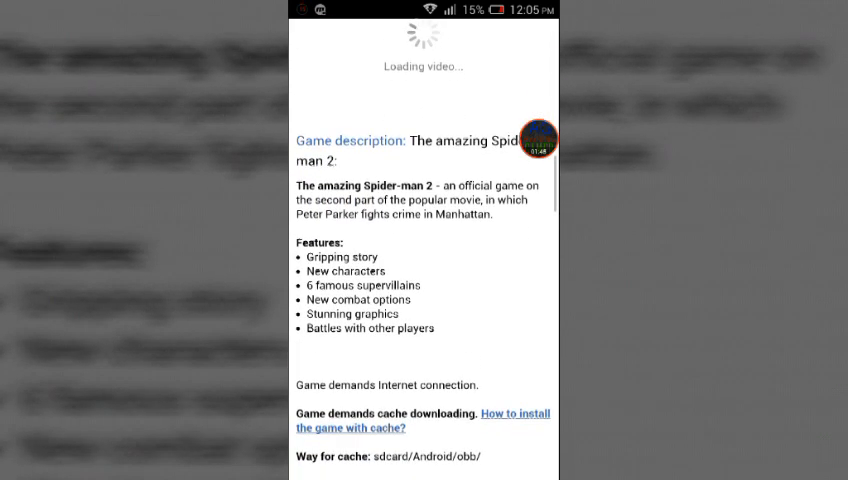
scroll("up", 3)
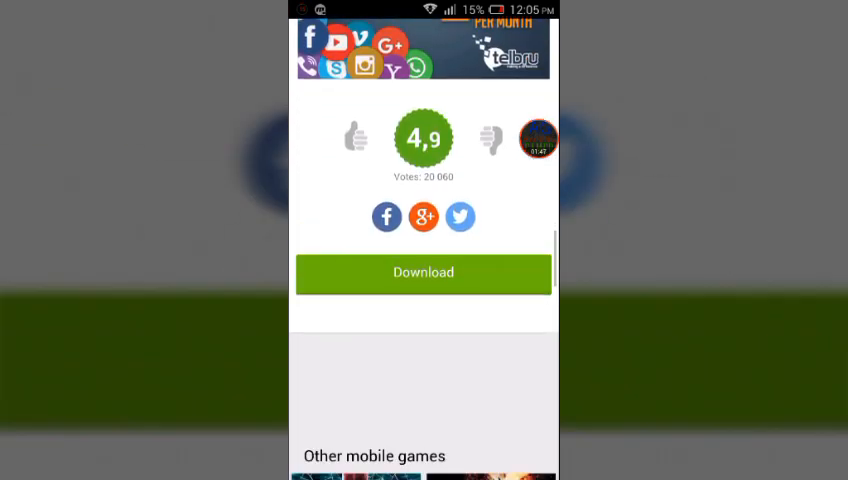
scroll("down", 3)
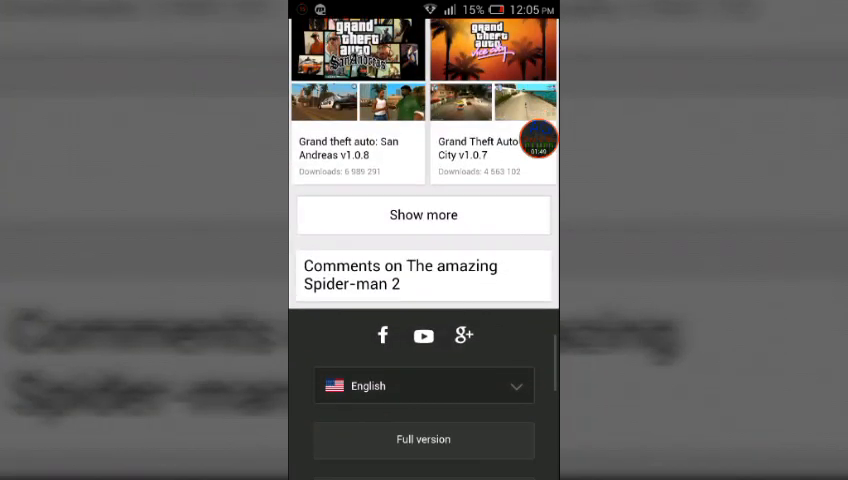
scroll("up", 3)
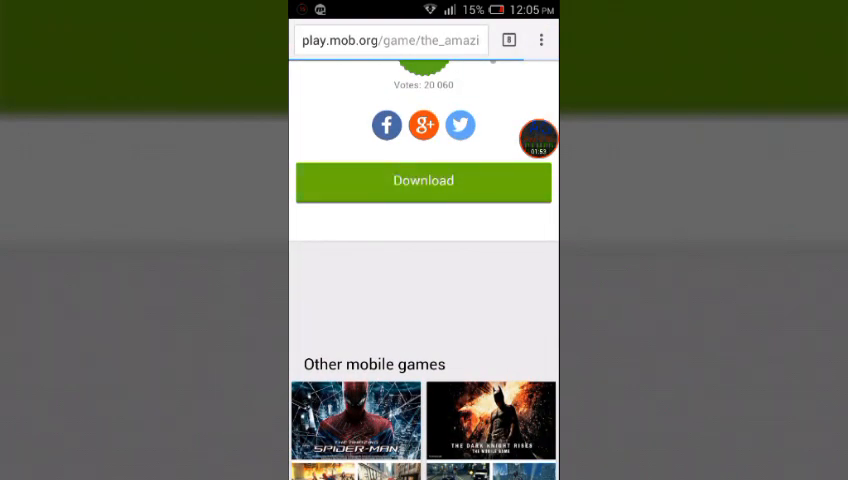
scroll("up", 3)
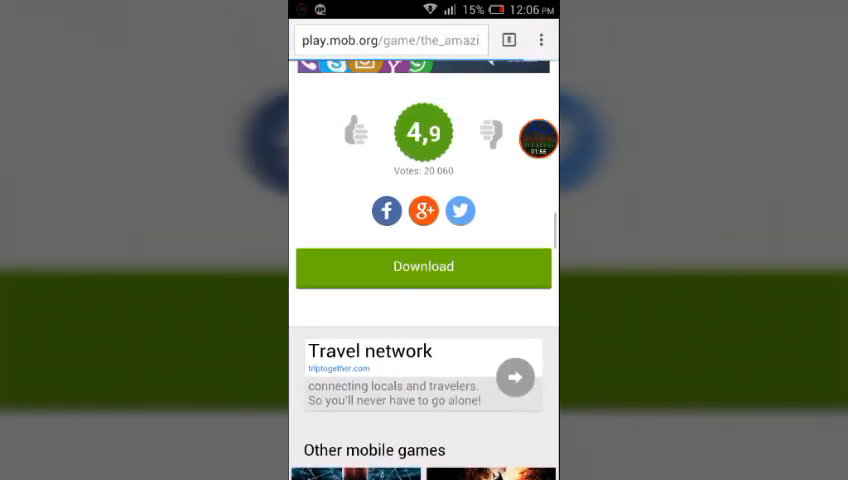
scroll("up", 3)
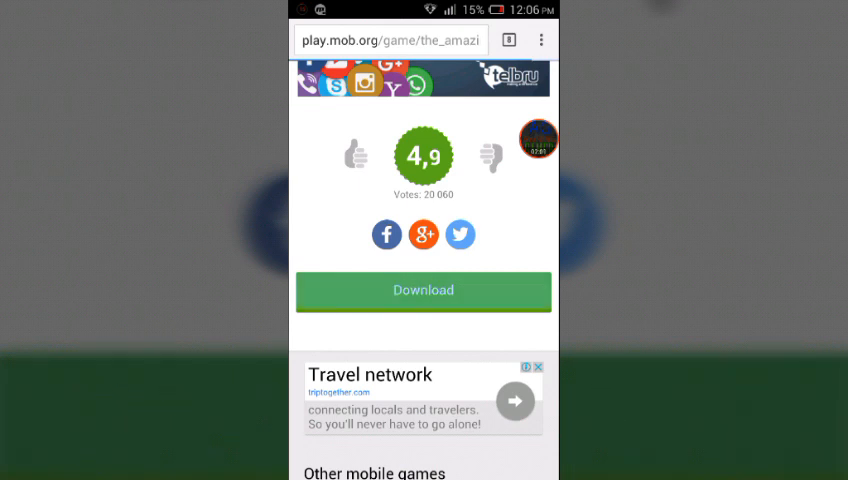
left_click(424, 292)
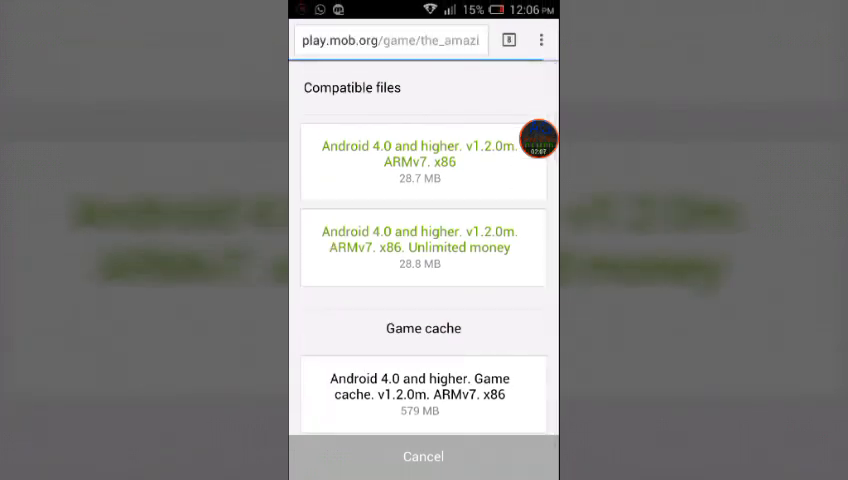
scroll("up", 3)
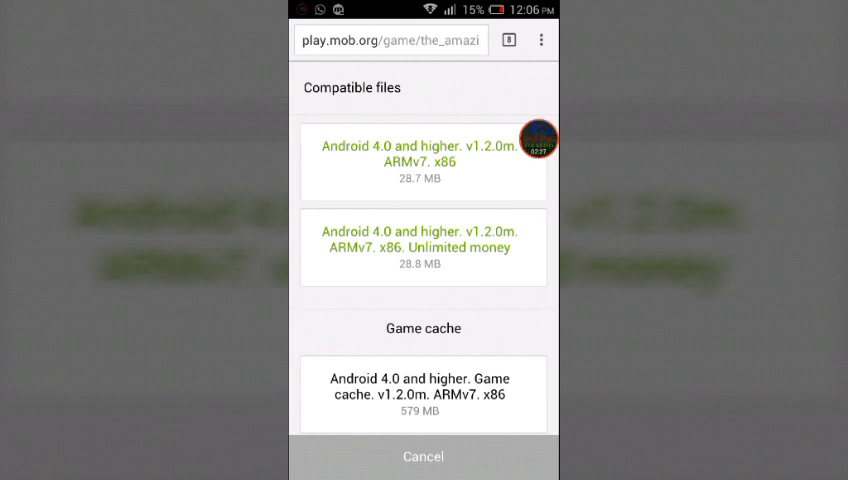
scroll("up", 3)
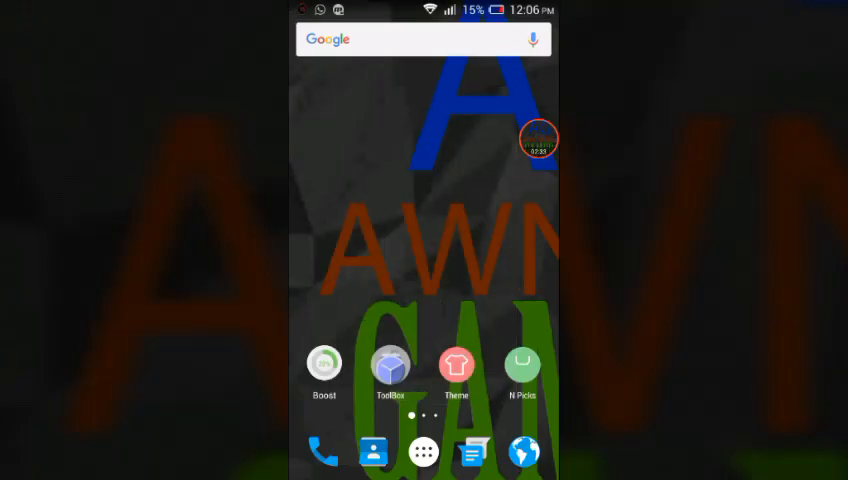
- Launch the Play Store from the app drawer and begin a store search
left_click(424, 452)
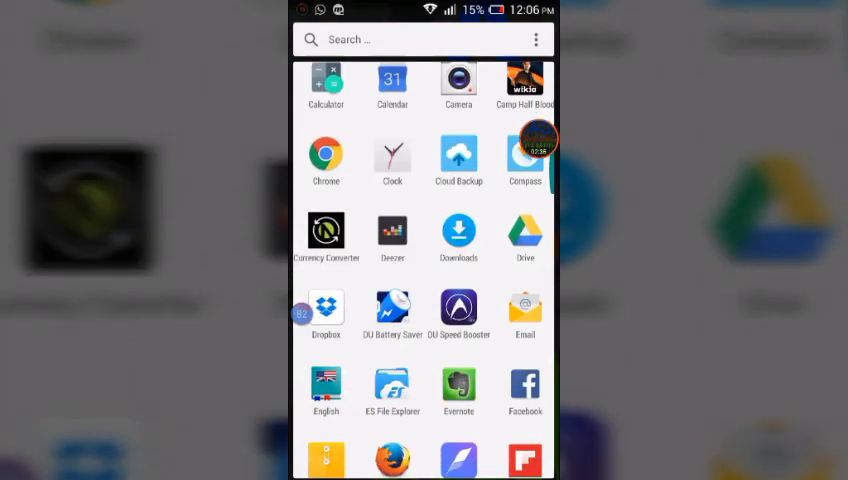
scroll("down", 3)
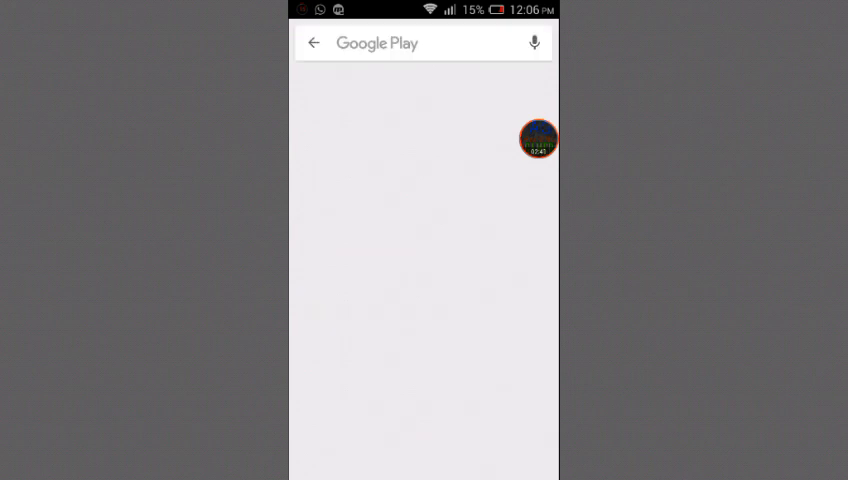
left_click(316, 42)
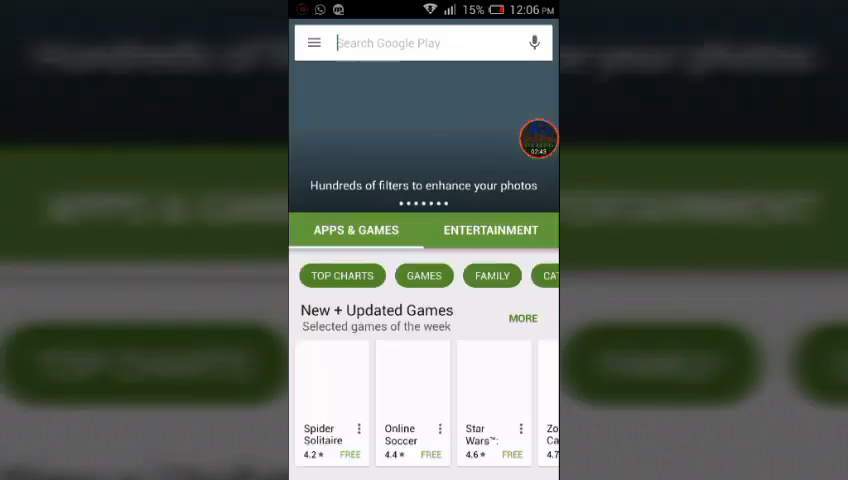
left_click(420, 42)
type("zarhiver")
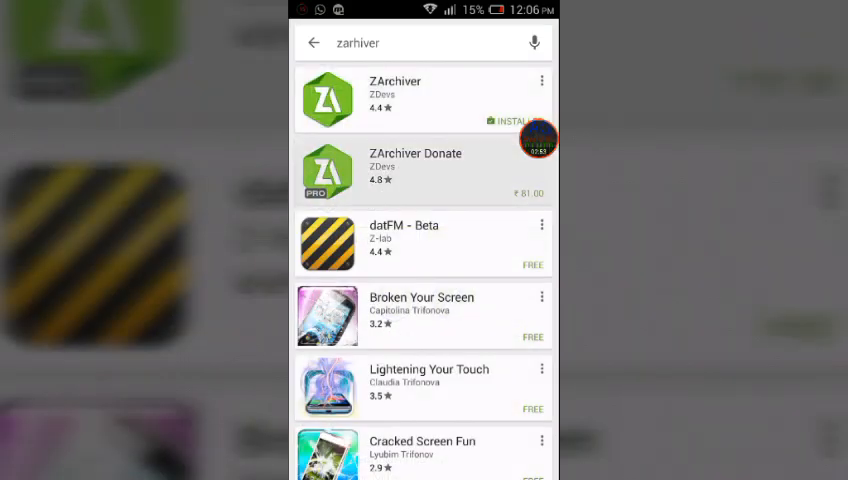
- Pick the zarchiver result, view its listing and launch the installed ZArchiver app
left_click(416, 168)
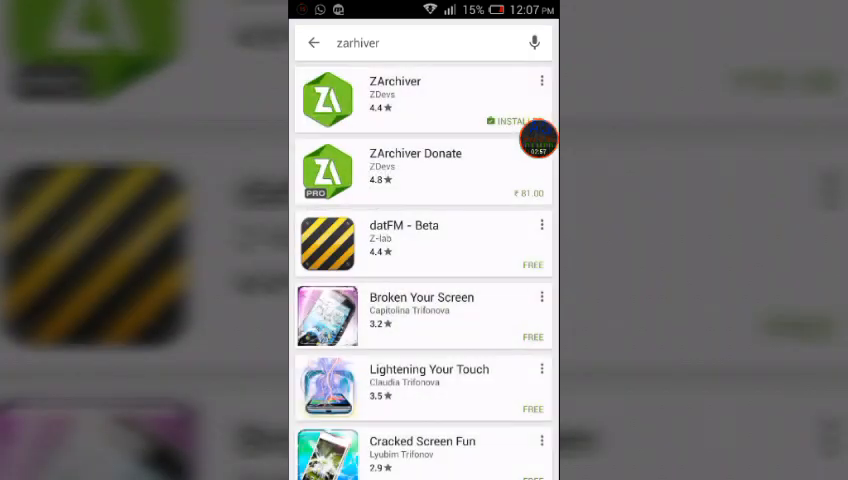
left_click(396, 96)
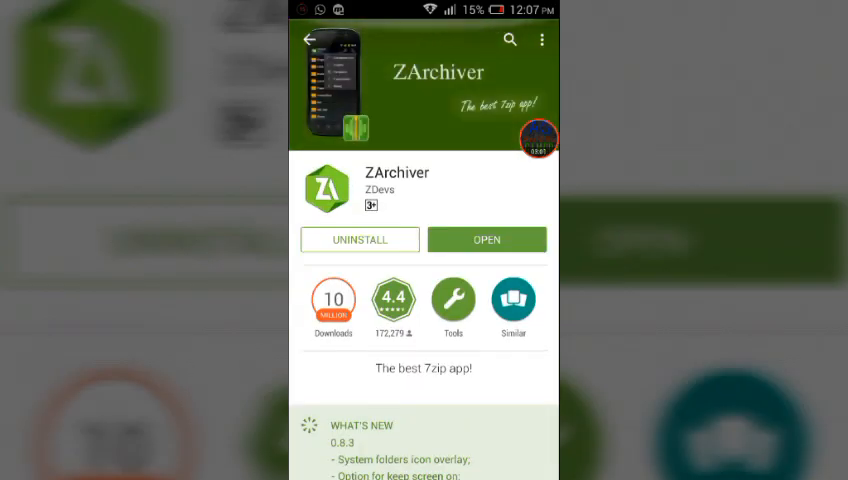
left_click(486, 240)
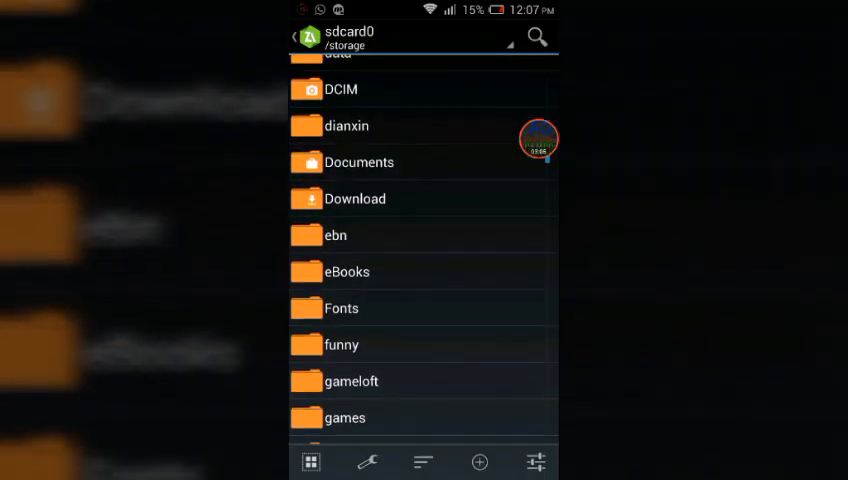
- Browse sdcard0 into the Download and Android folders to see the data and obb subfolders
left_click(354, 198)
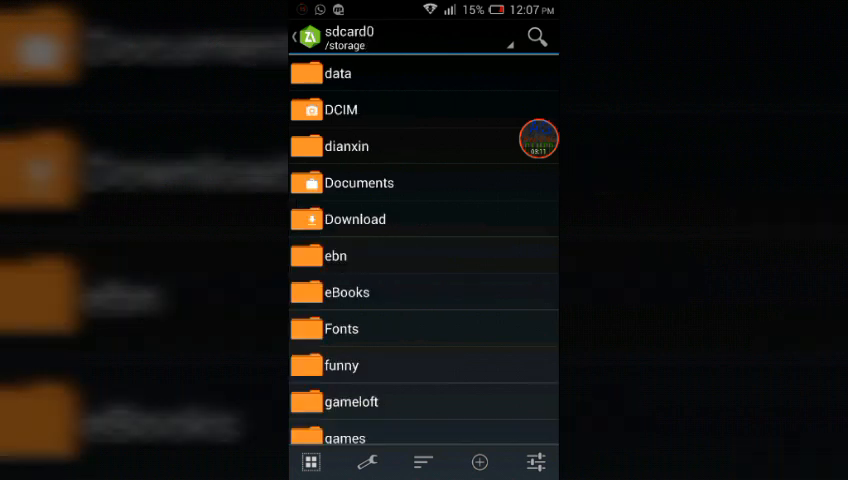
scroll("down", 3)
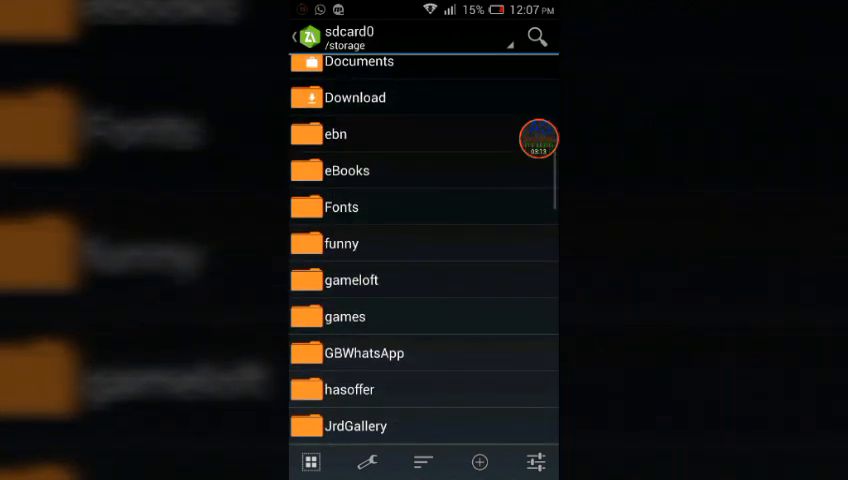
scroll("down", 3)
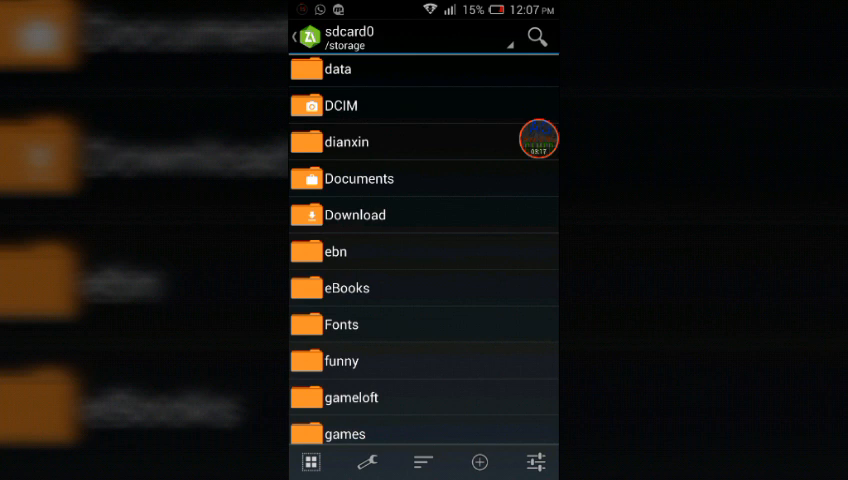
left_click(420, 214)
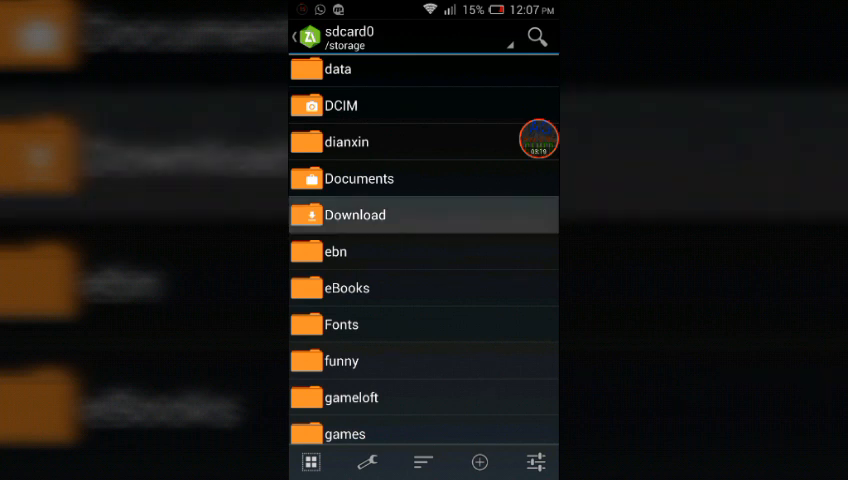
left_click(356, 214)
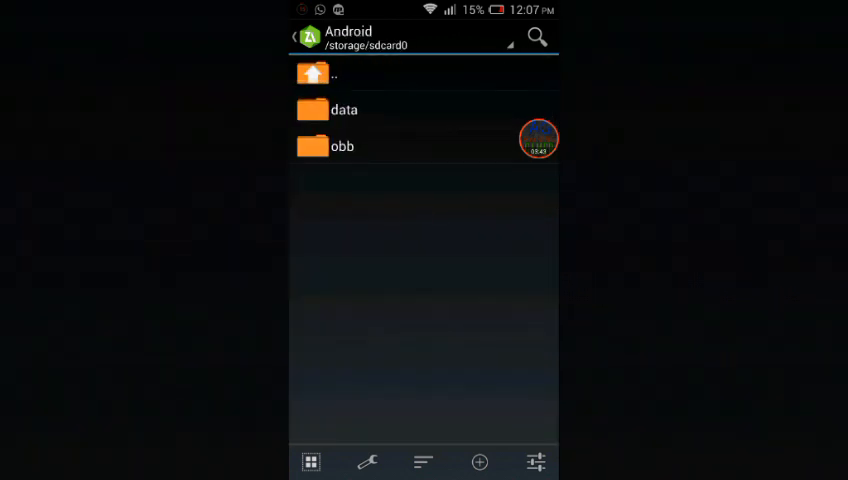
- Return to the sdcard0 storage root and scroll through its folder list
left_click(312, 72)
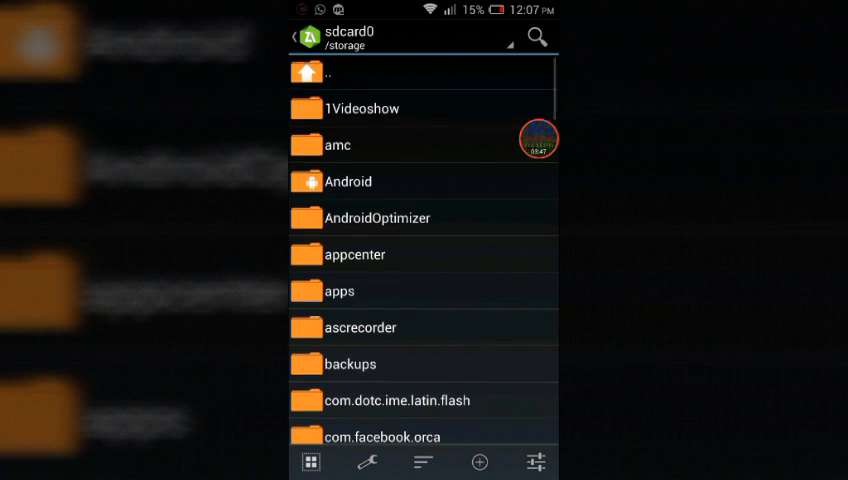
scroll("down", 3)
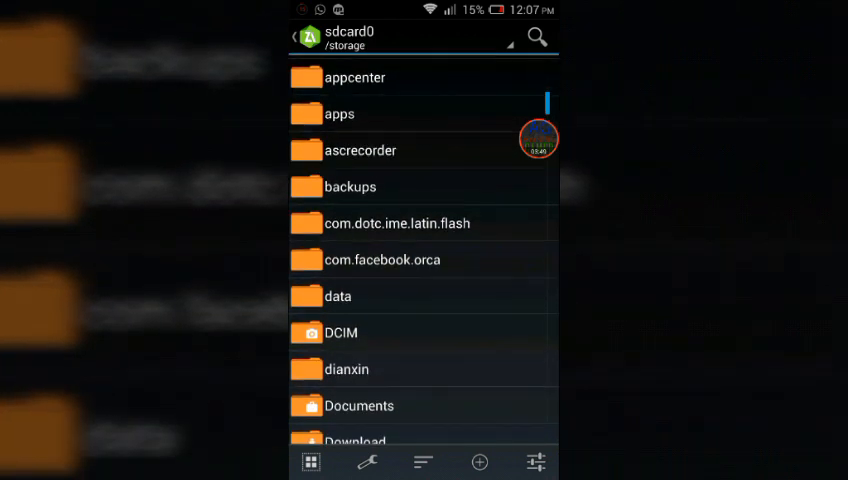
scroll("down", 3)
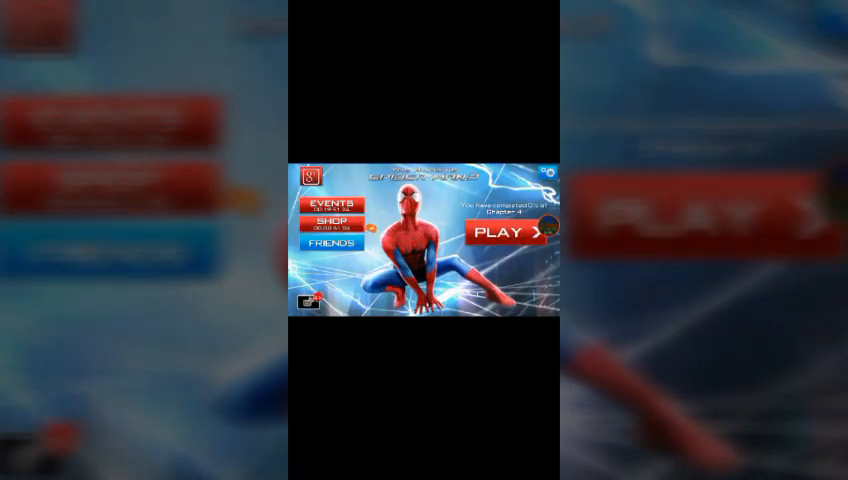
- Start gameplay from The Amazing Spider-Man 2 main menu with PLAY
left_click(504, 232)
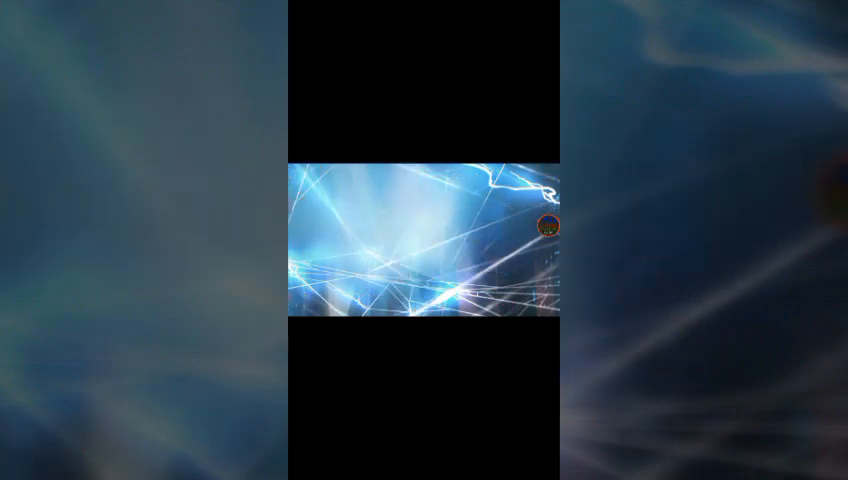